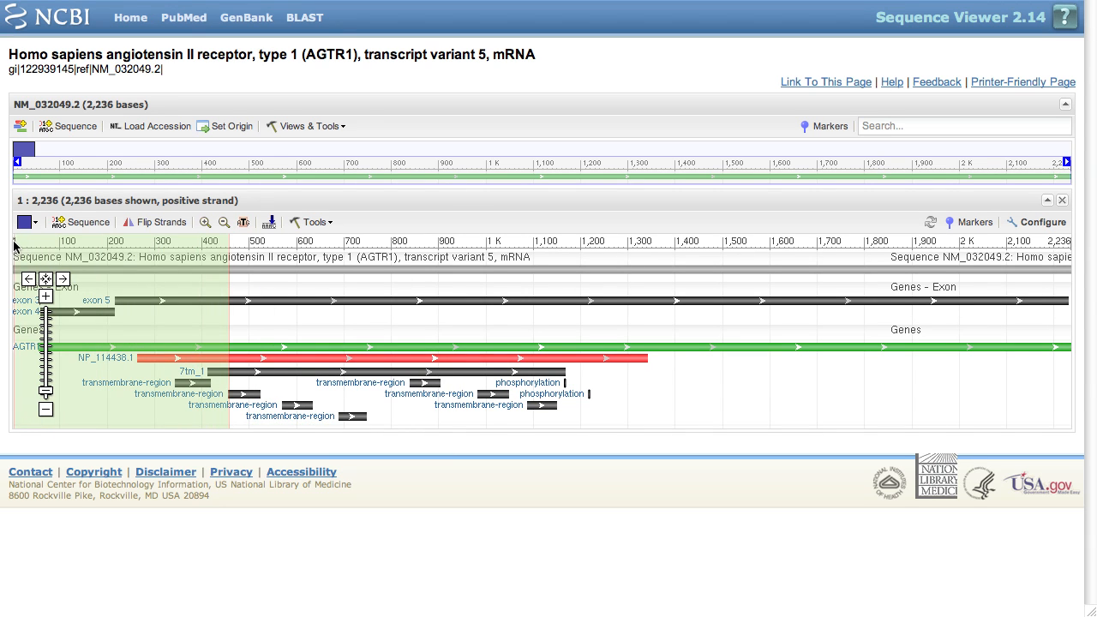
# - Zoom the graphical view to the shaded start range, bases 1–462
pyautogui.rightClick(14, 247)
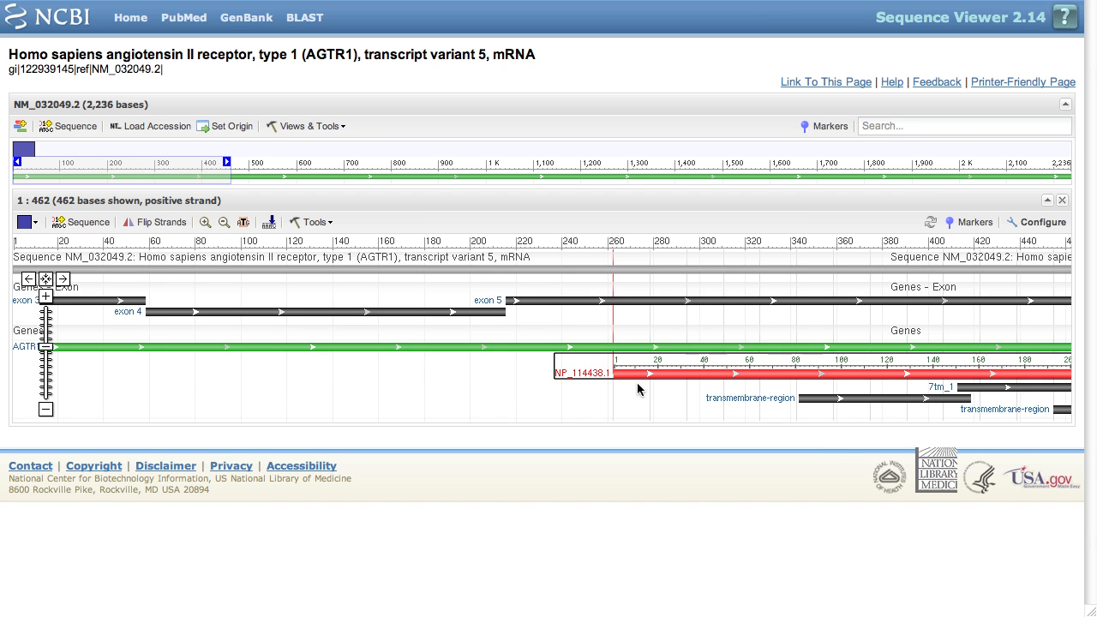
pyautogui.moveTo(752, 291)
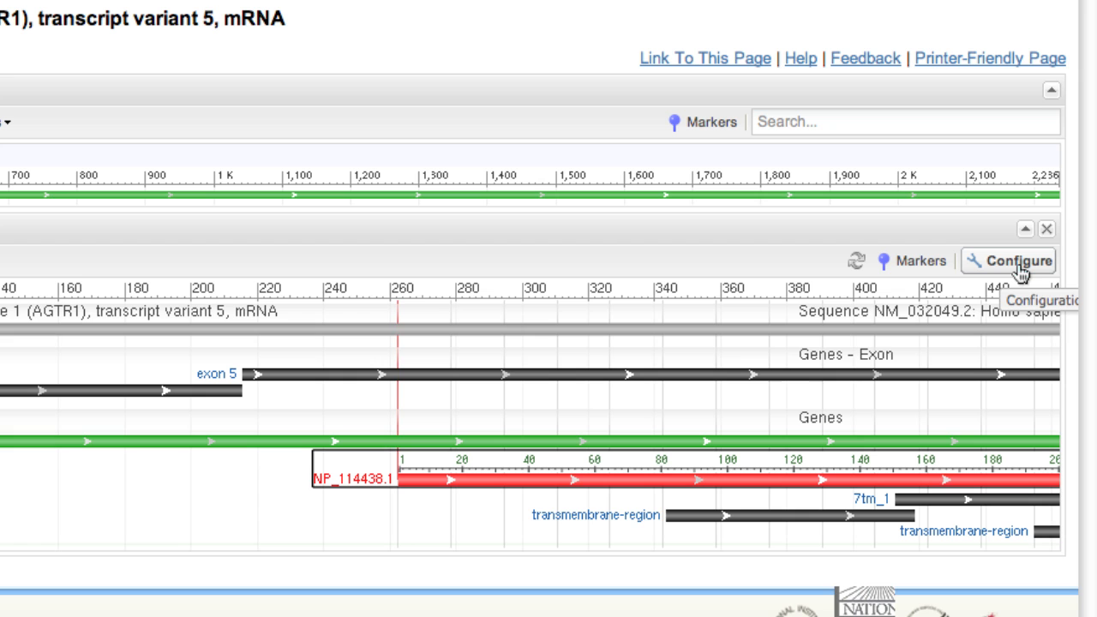
# - Enable the Six-frame translations sequence track with 'Highlight all ORFs' and apply the configuration
pyautogui.click(1008, 261)
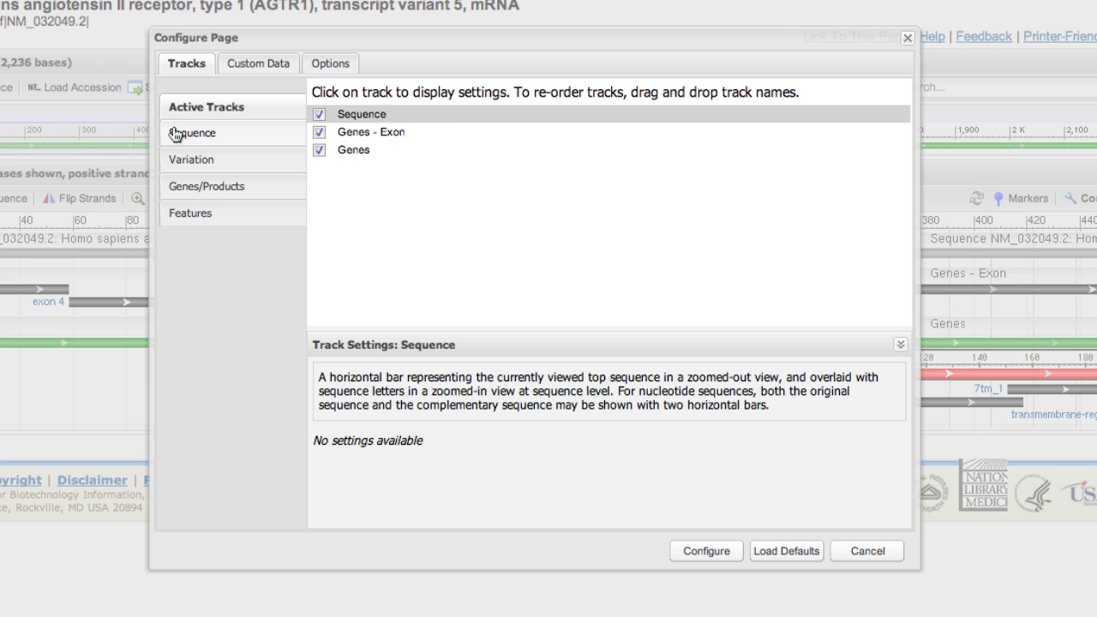
pyautogui.click(195, 134)
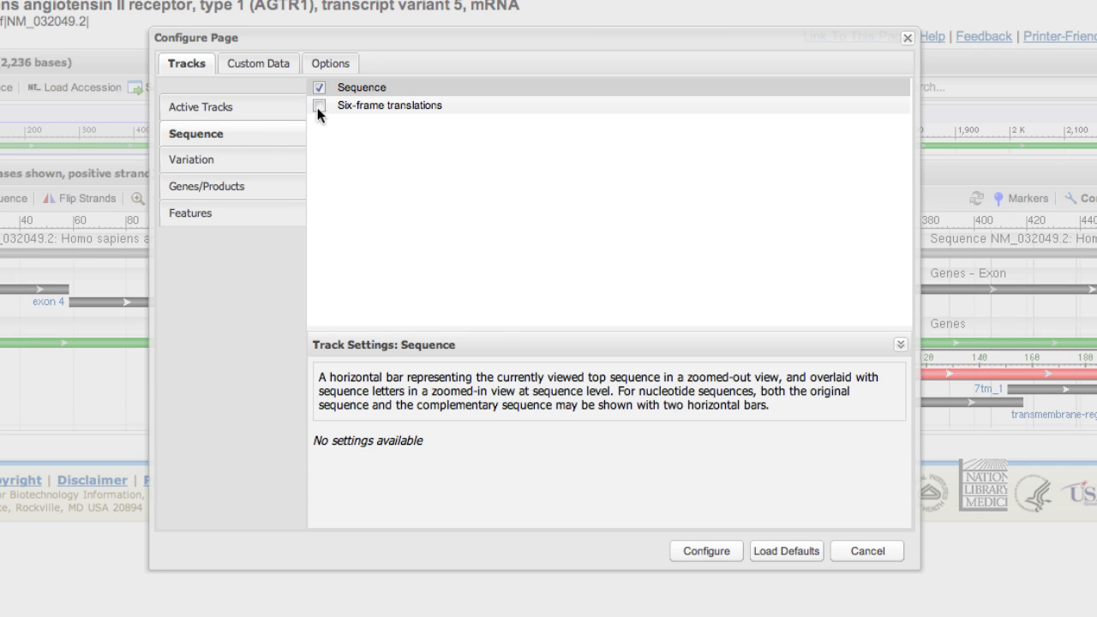
pyautogui.click(319, 106)
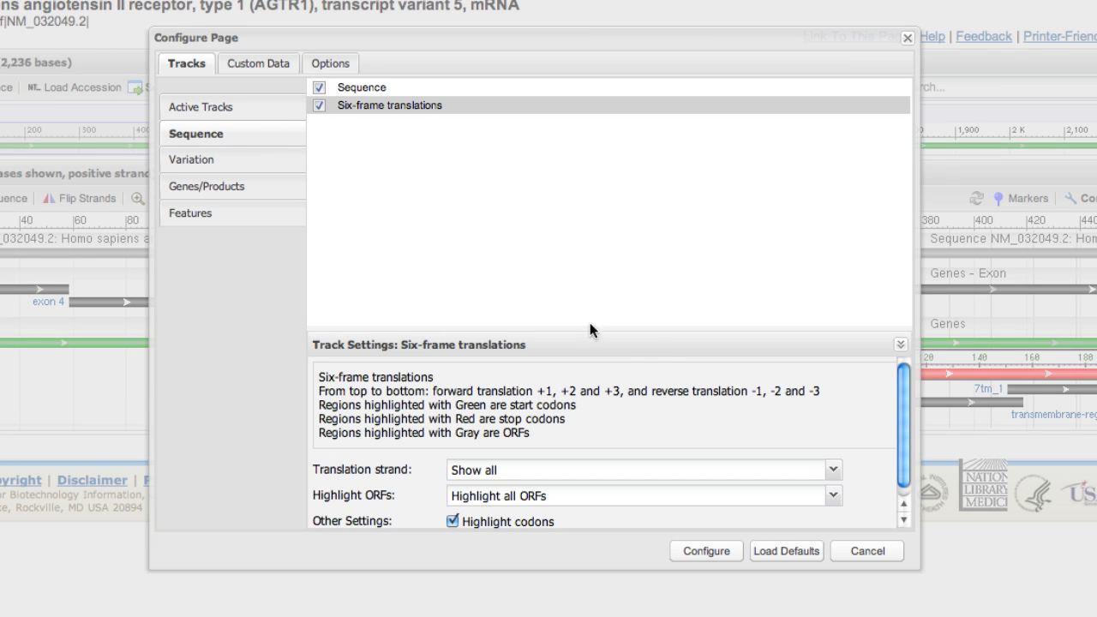
pyautogui.click(831, 495)
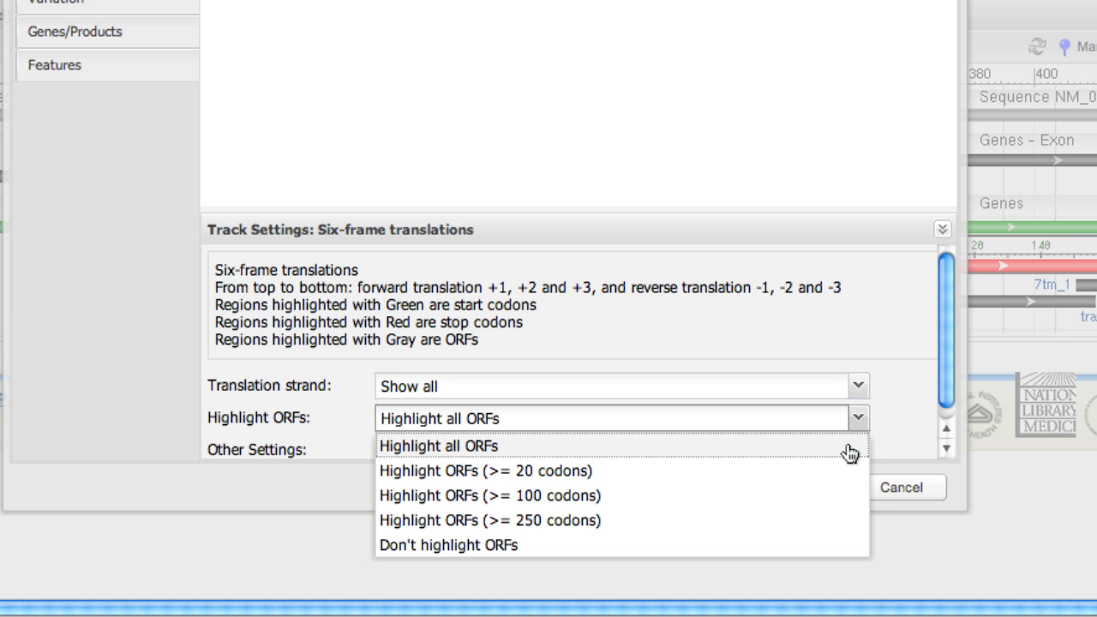
pyautogui.click(439, 446)
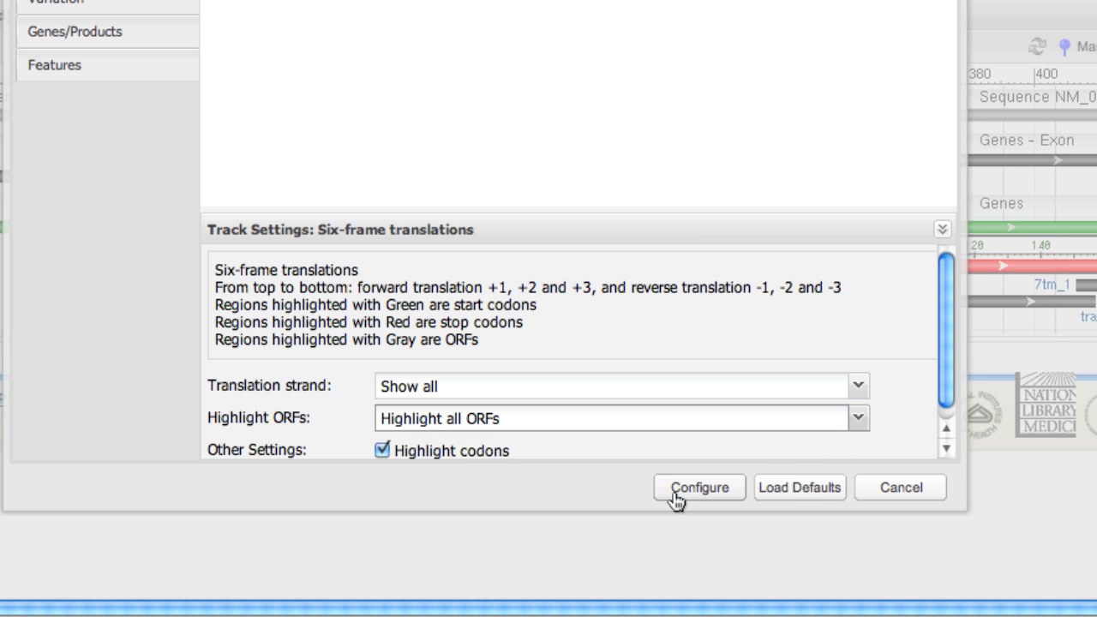
pyautogui.click(699, 487)
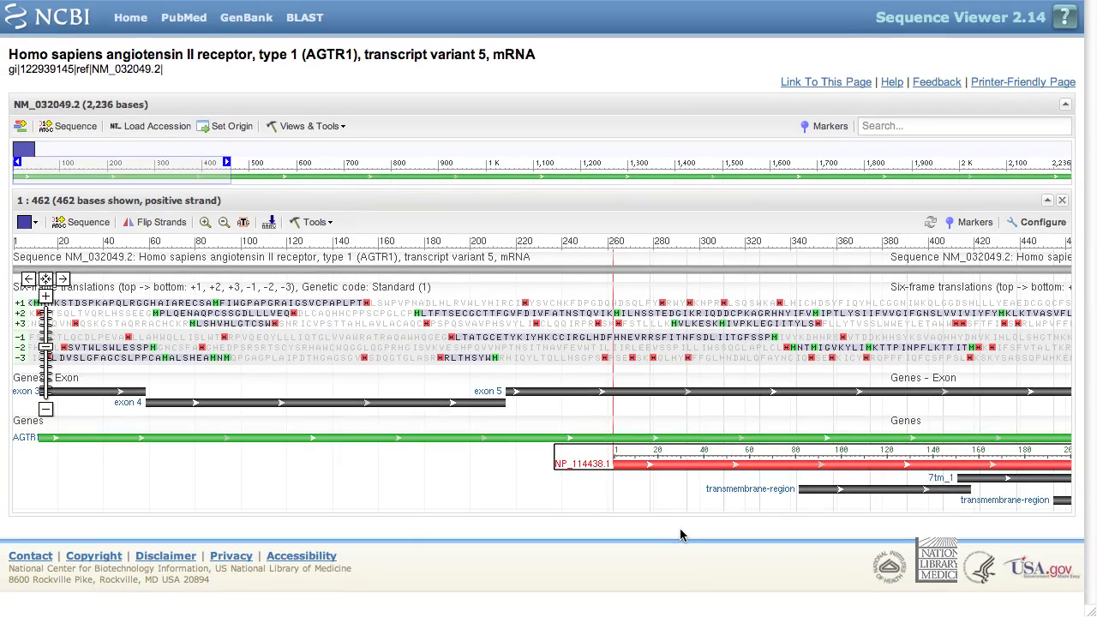
pyautogui.moveTo(668, 528)
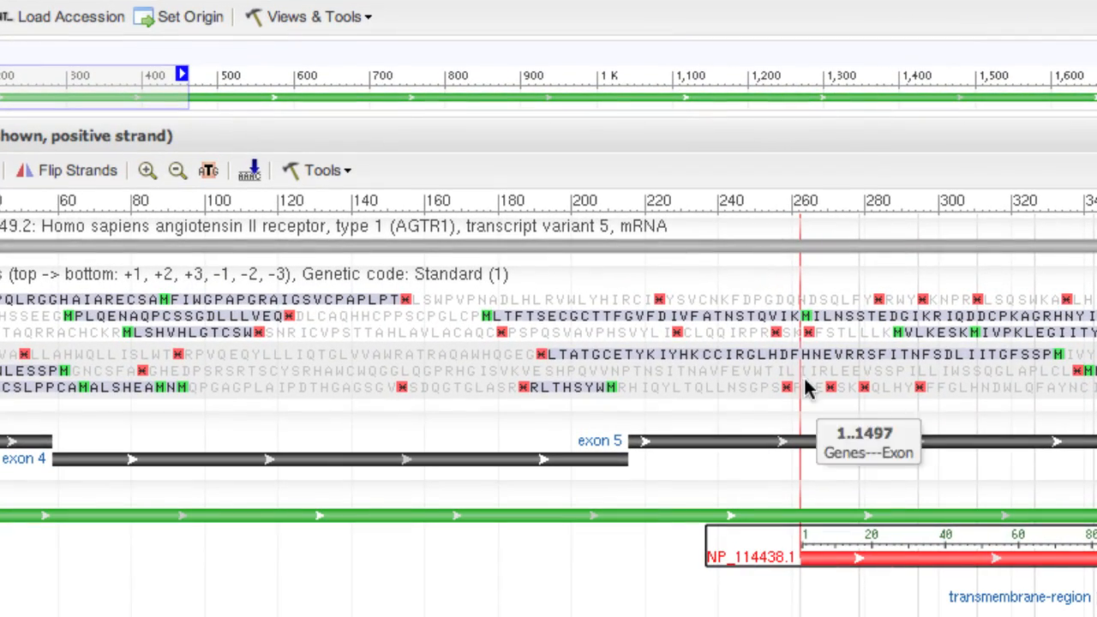
pyautogui.moveTo(809, 329)
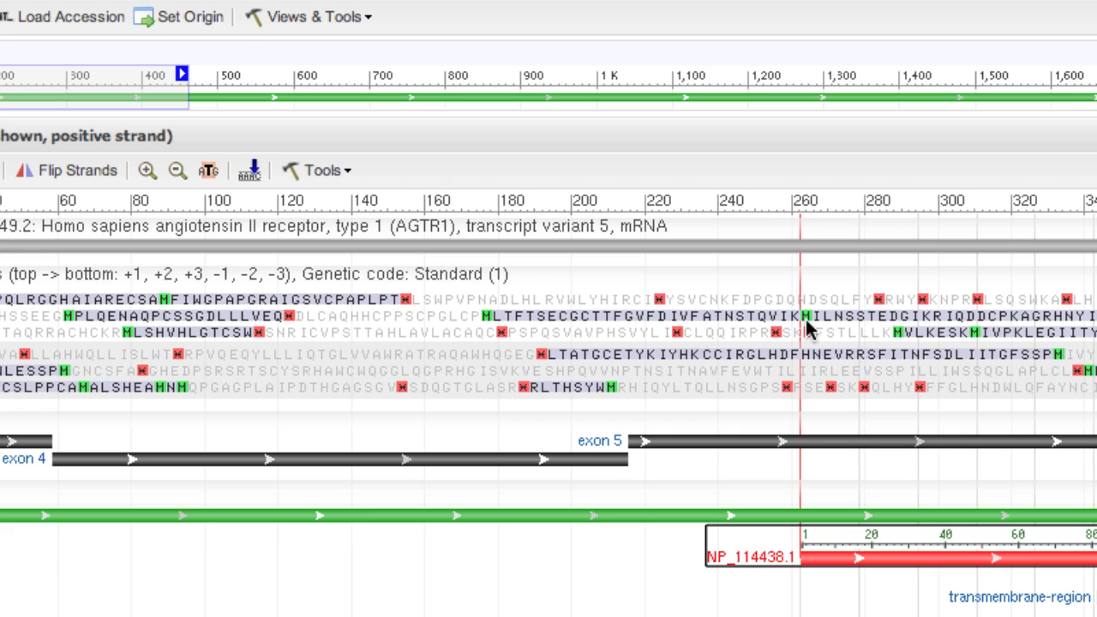
pyautogui.moveTo(562, 325)
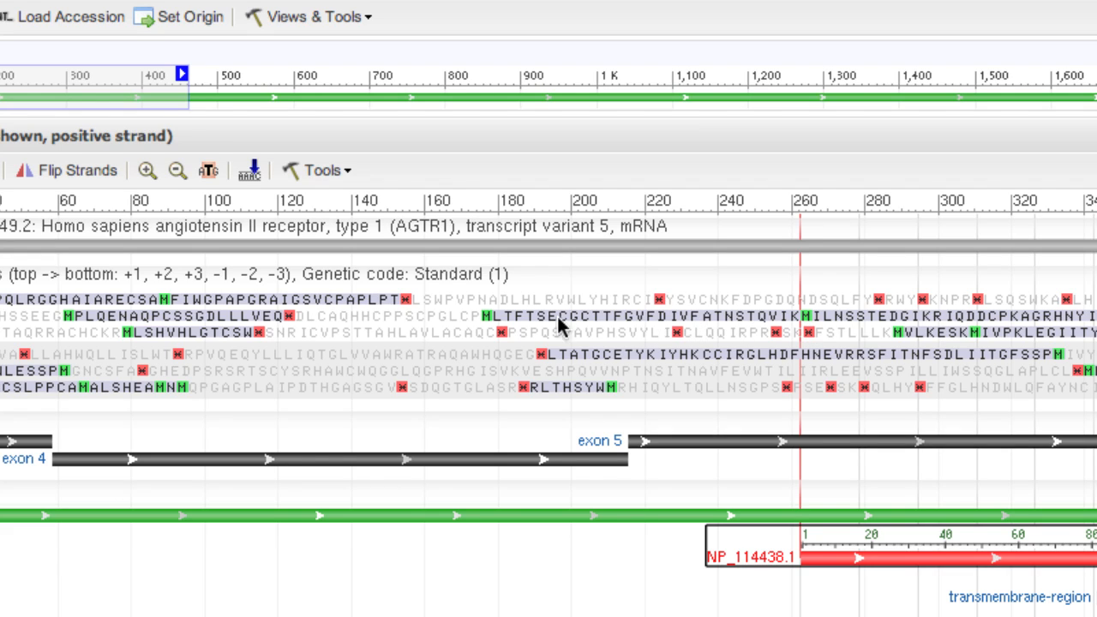
pyautogui.moveTo(493, 334)
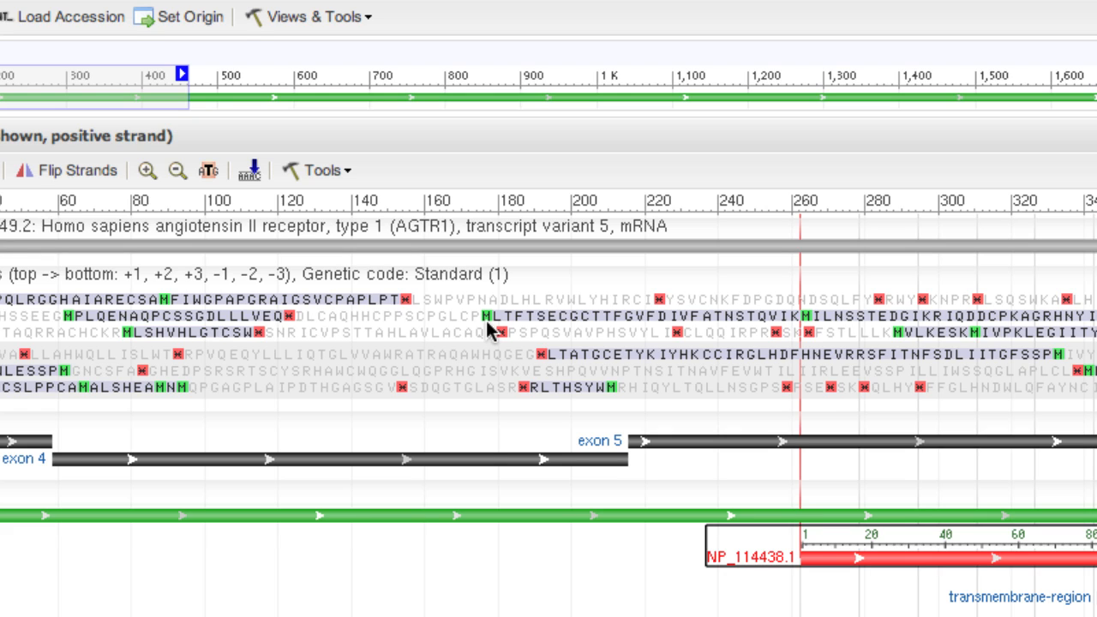
pyautogui.moveTo(768, 333)
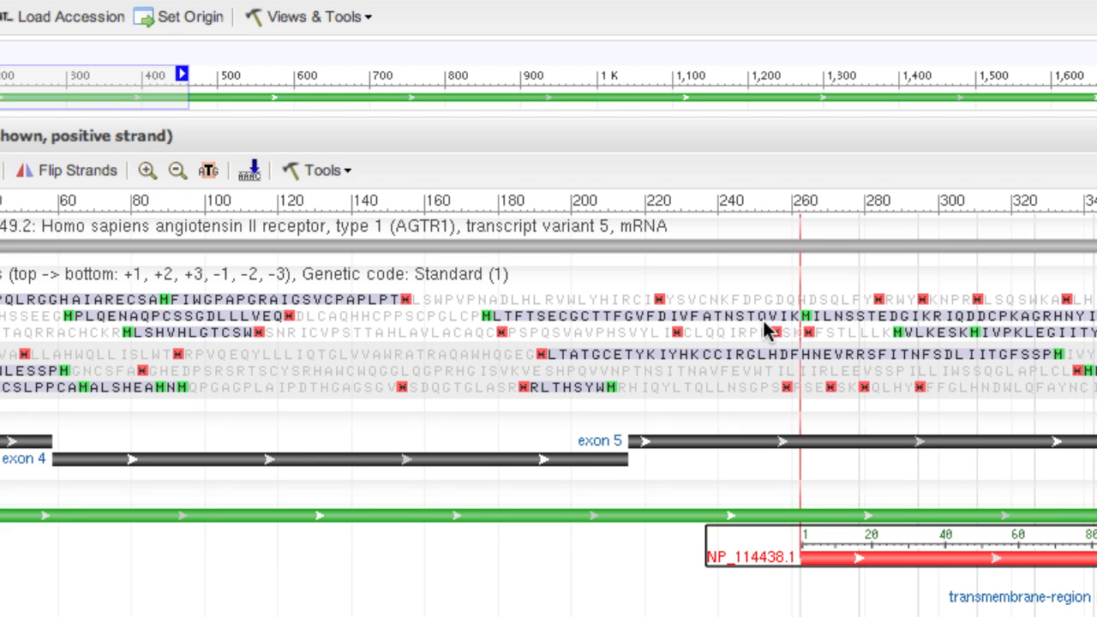
pyautogui.moveTo(812, 333)
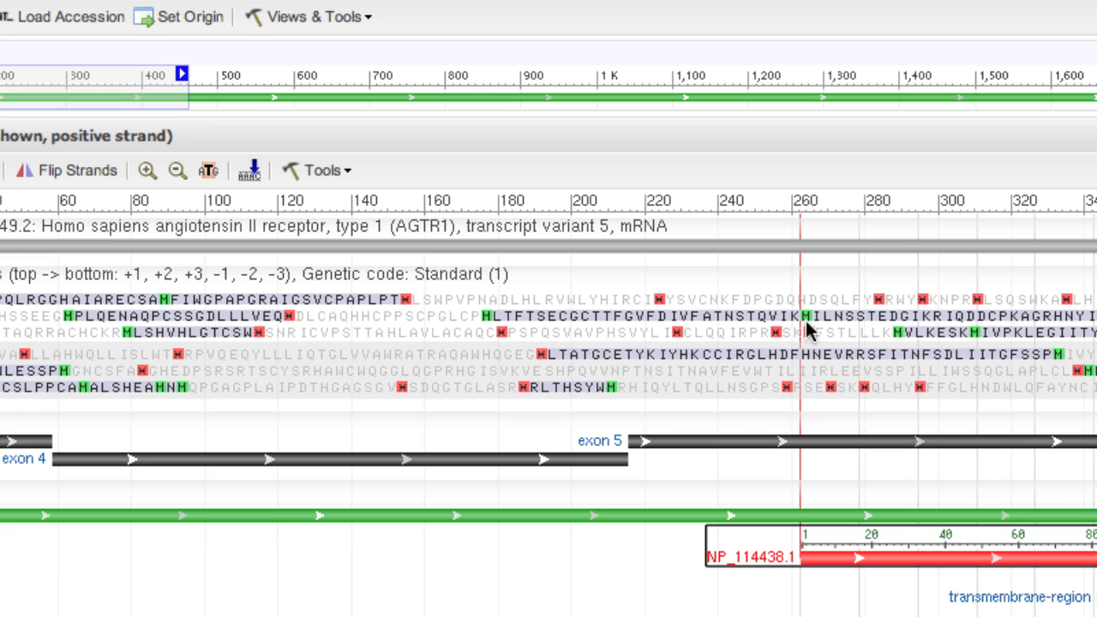
pyautogui.moveTo(610, 336)
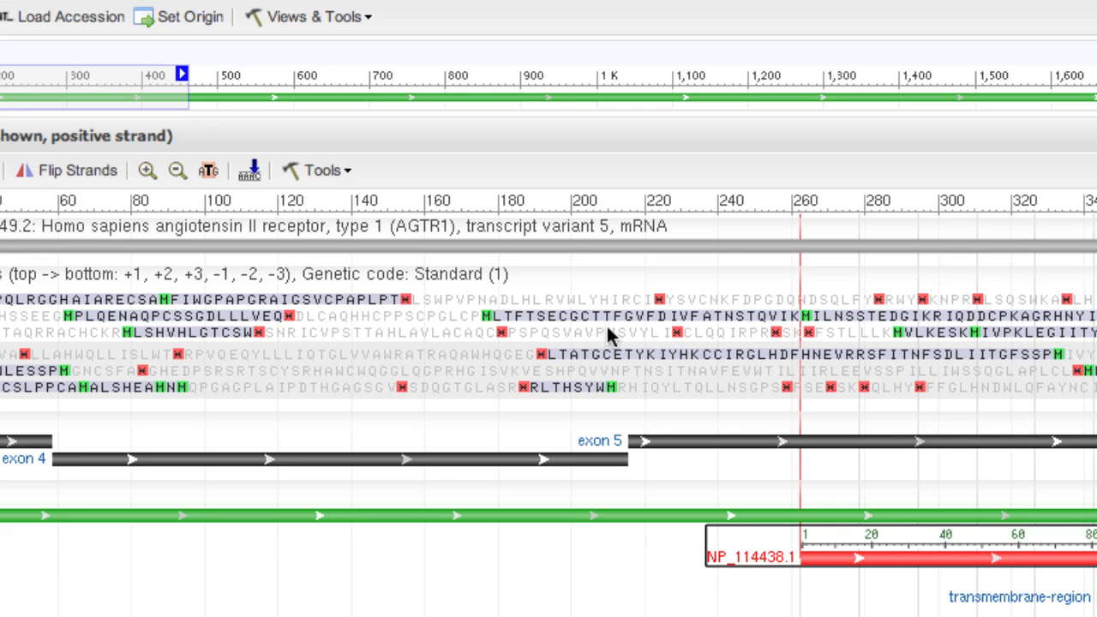
pyautogui.moveTo(72, 332)
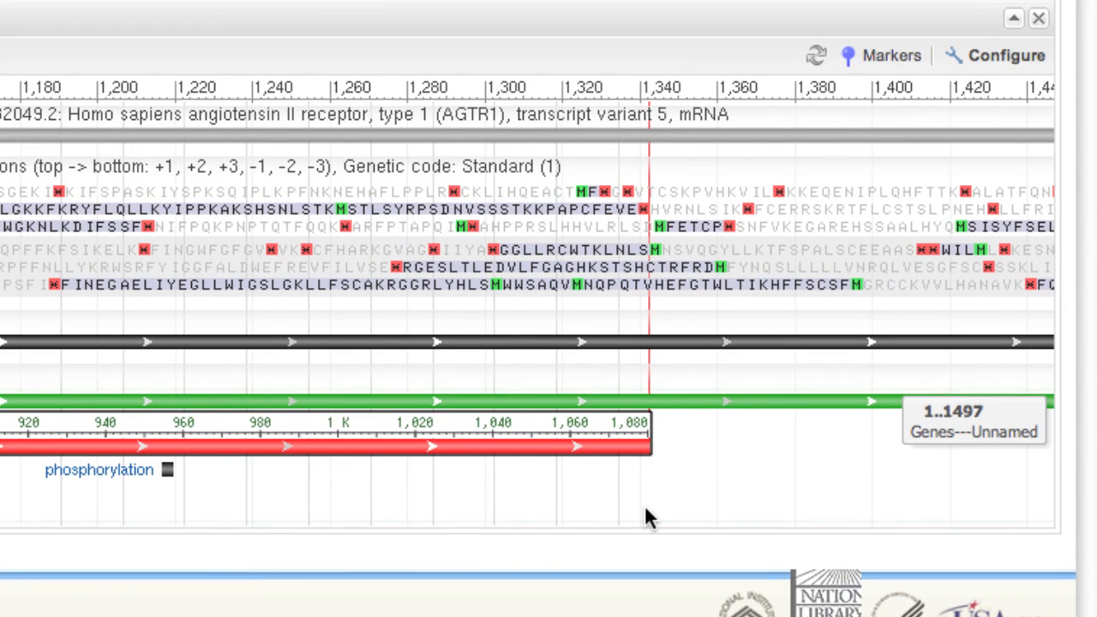
pyautogui.moveTo(647, 257)
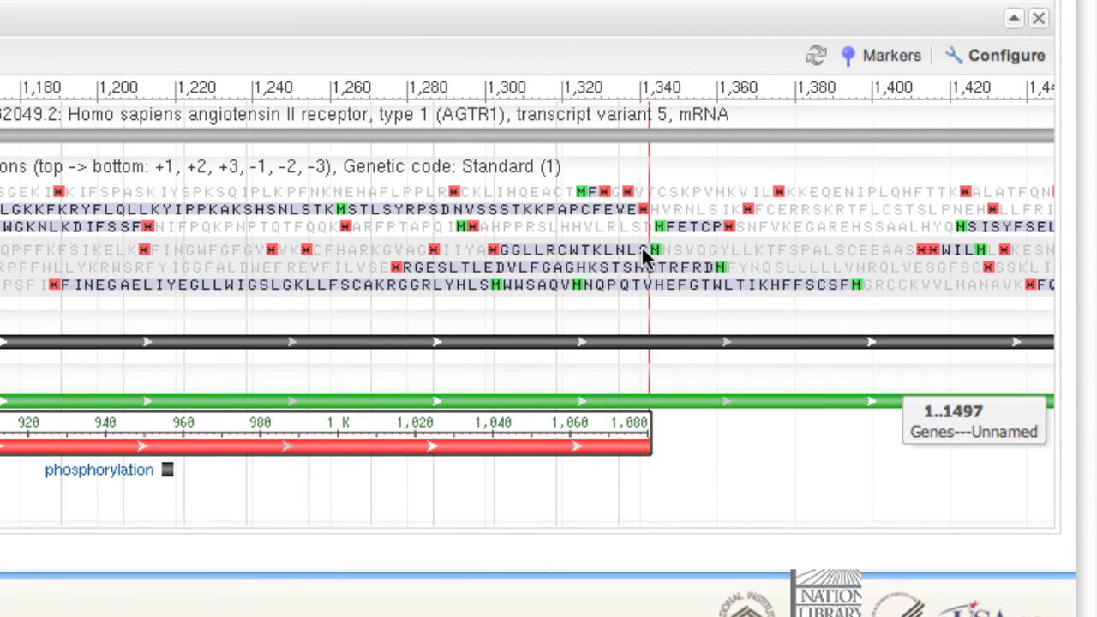